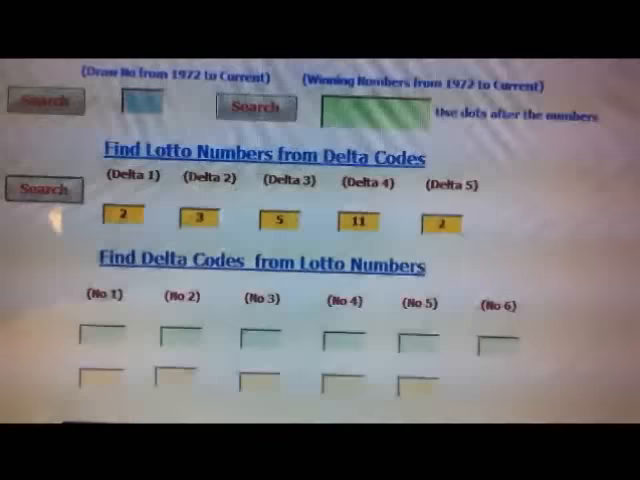
pyautogui.scroll(-3)
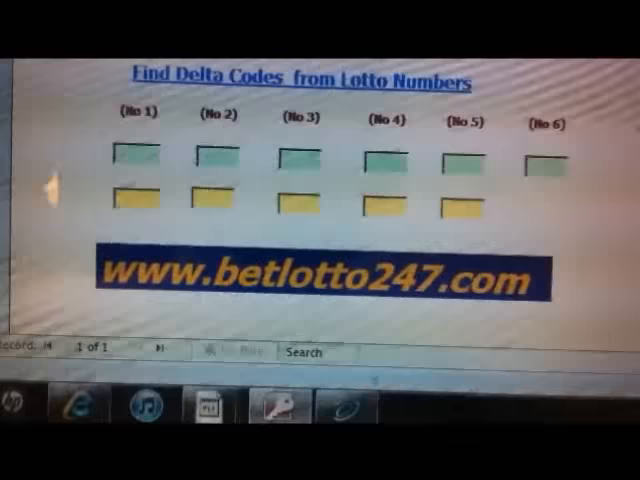
pyautogui.scroll(3)
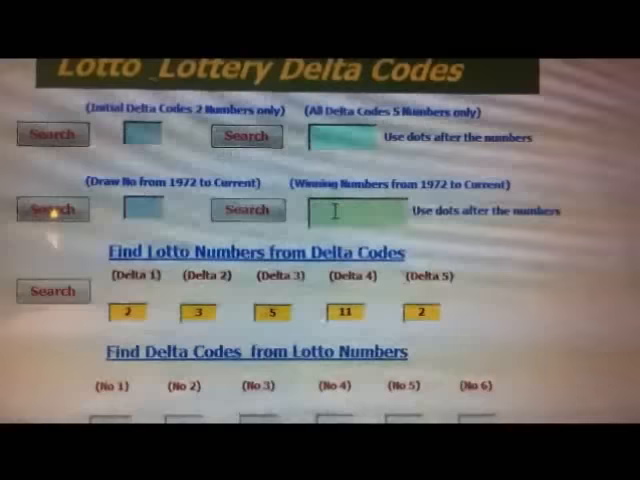
pyautogui.scroll(-3)
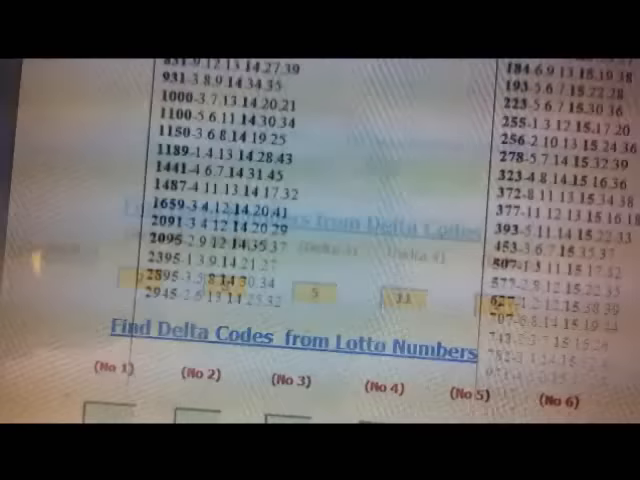
pyautogui.scroll(-3)
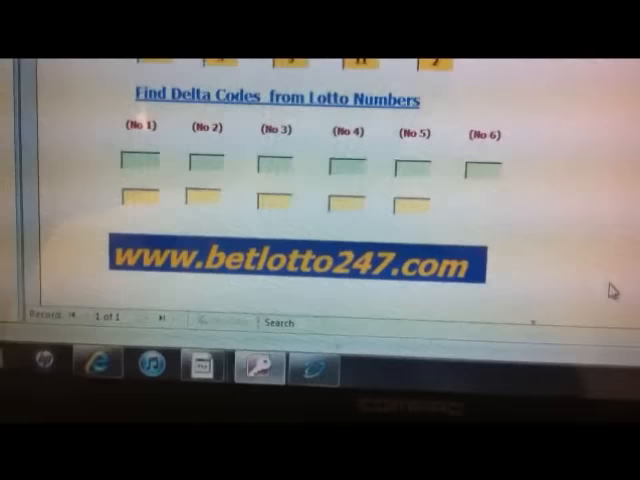